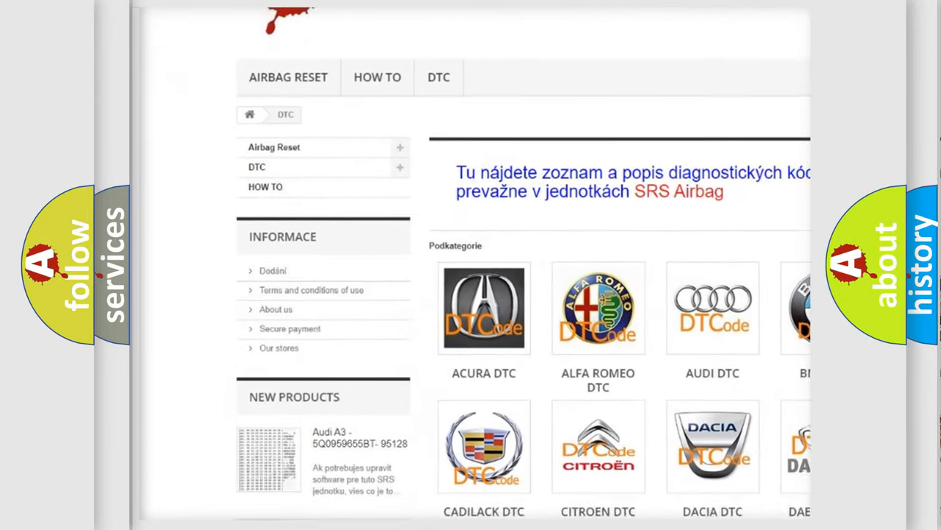
scroll(down, 3)
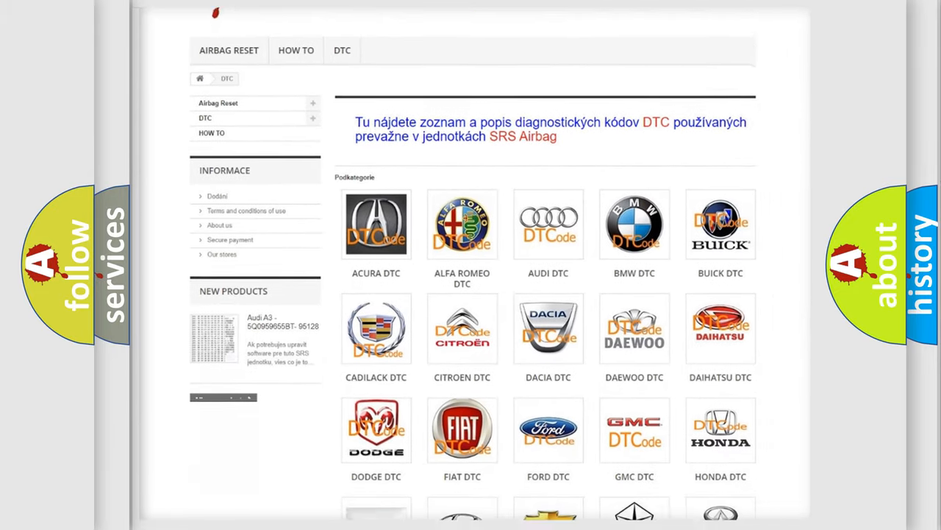
scroll(down, 3)
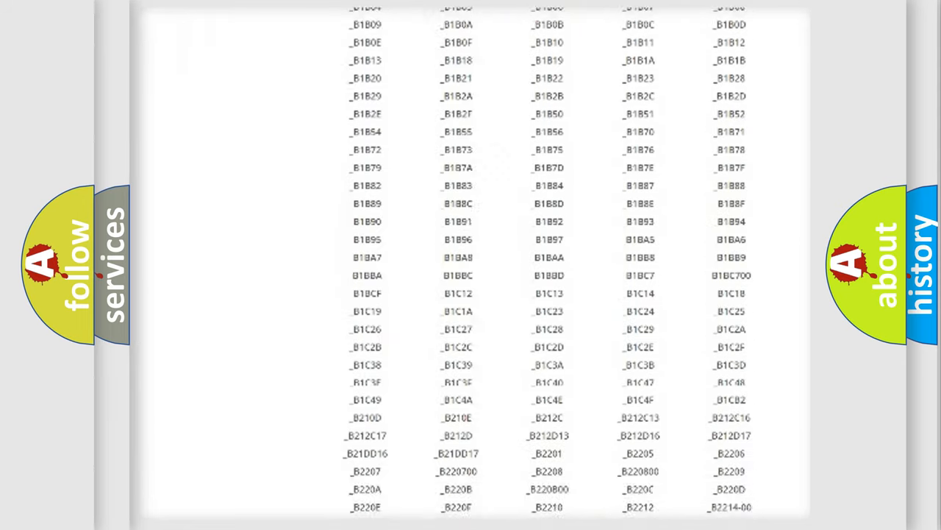
scroll(down, 3)
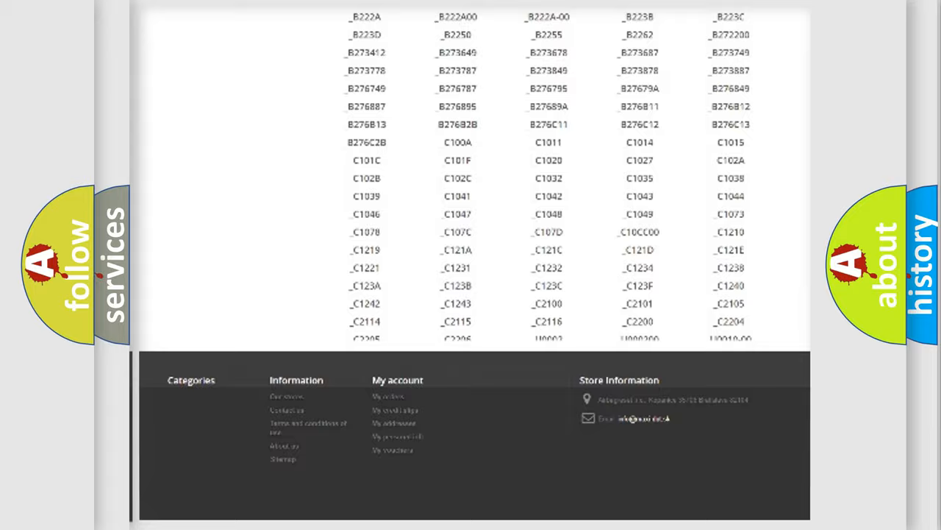
scroll(up, 3)
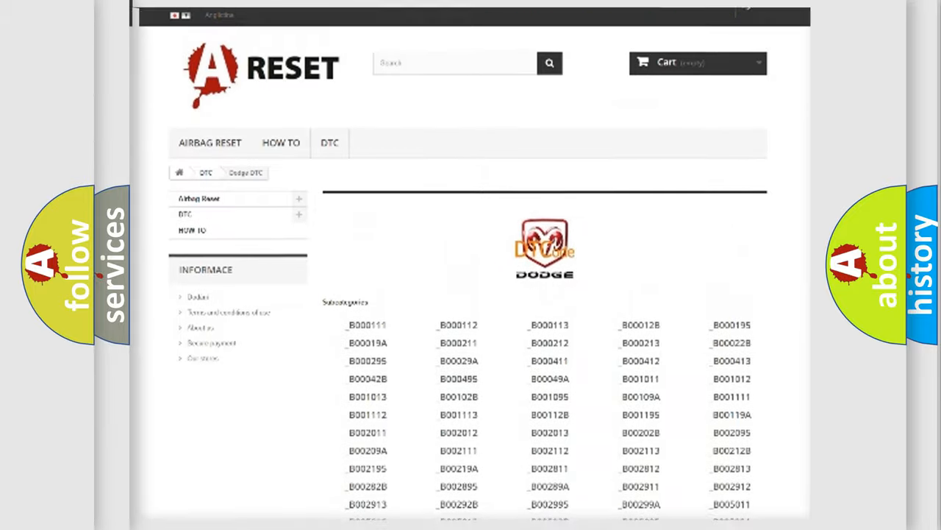